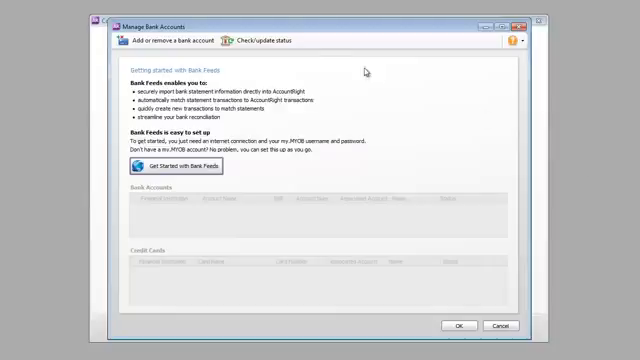
click(165, 165)
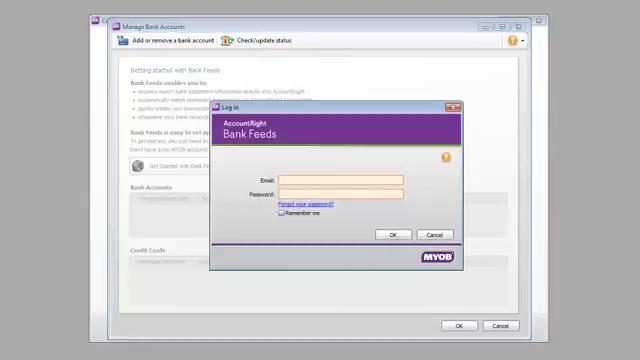
text(test@mybusiness.com)
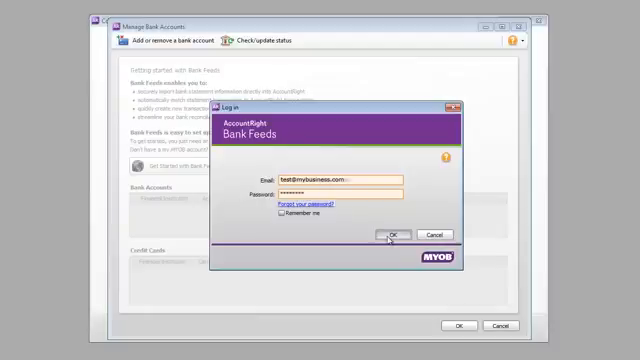
Step: Submit the log-in to load Business Bank Account #1 statement lines beside suggested matches
click(390, 235)
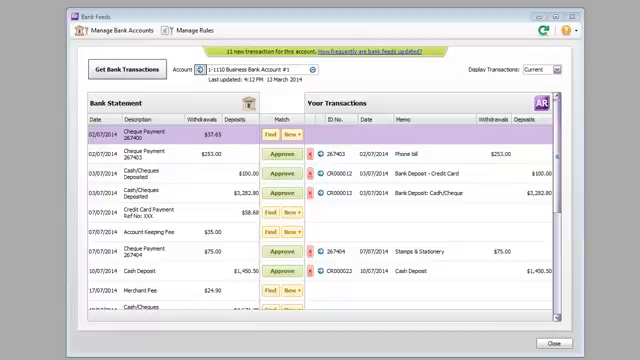
Step: Approve suggested matches, find the credit card payment match, and start Spend Money for the $35.00 fee
click(277, 160)
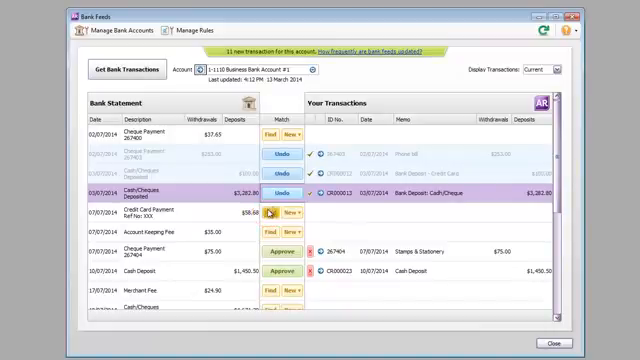
click(261, 217)
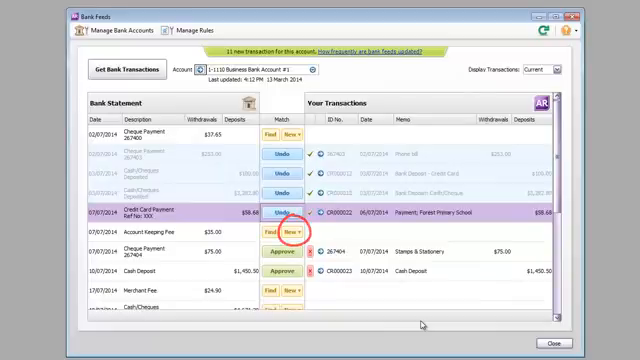
click(302, 234)
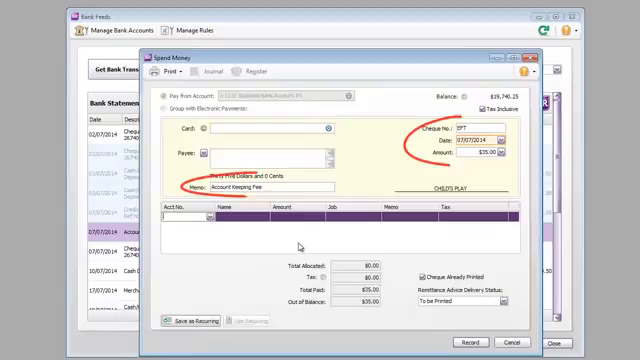
Step: Allocate the $35.00 Account Keeping Fee to an account and record it as matched
click(180, 218)
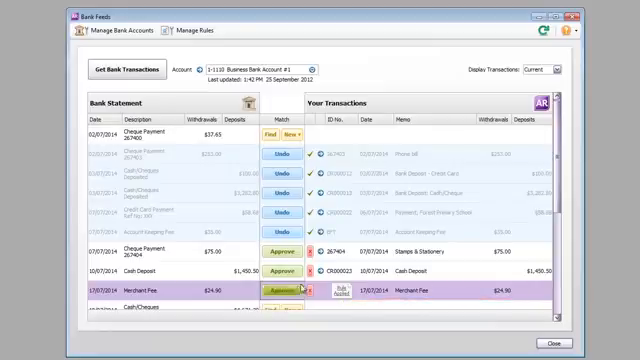
Step: Approve the rule-matched Merchant Fee and open Reconcile Accounts for Business Bank Account #1
click(273, 293)
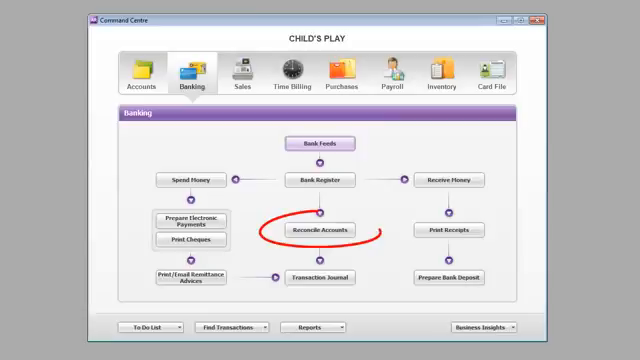
click(320, 230)
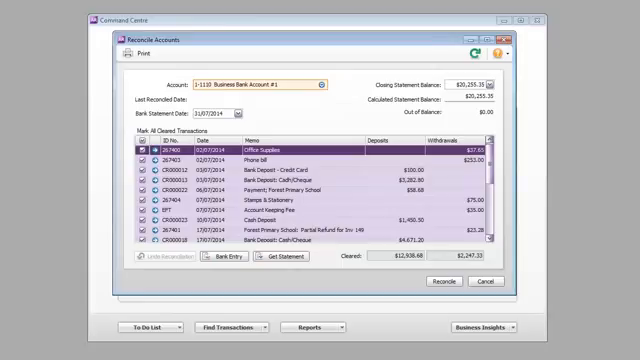